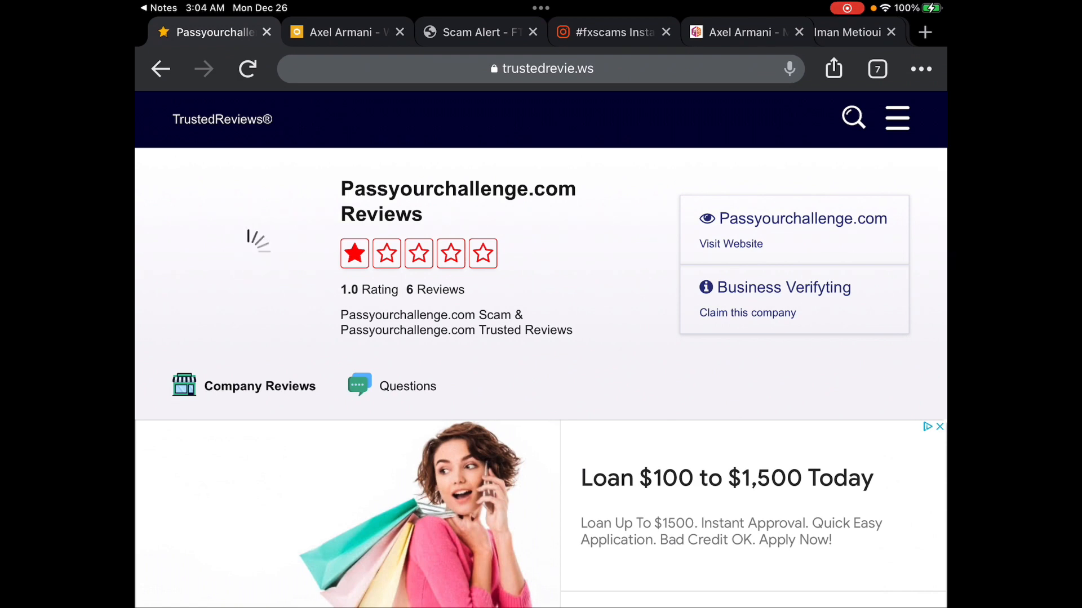
scroll(down, 3)
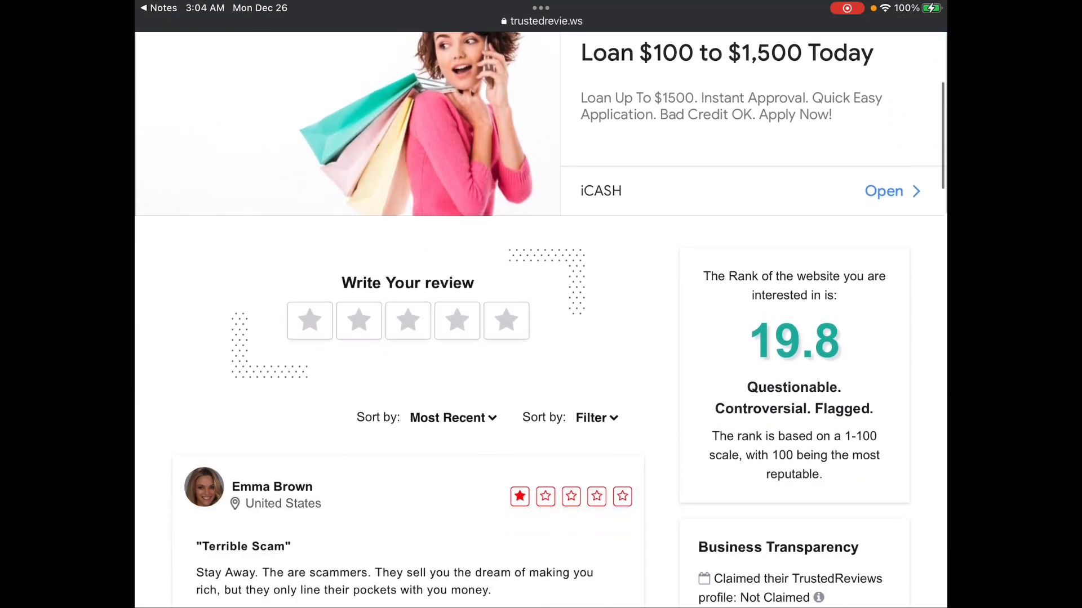
scroll(down, 3)
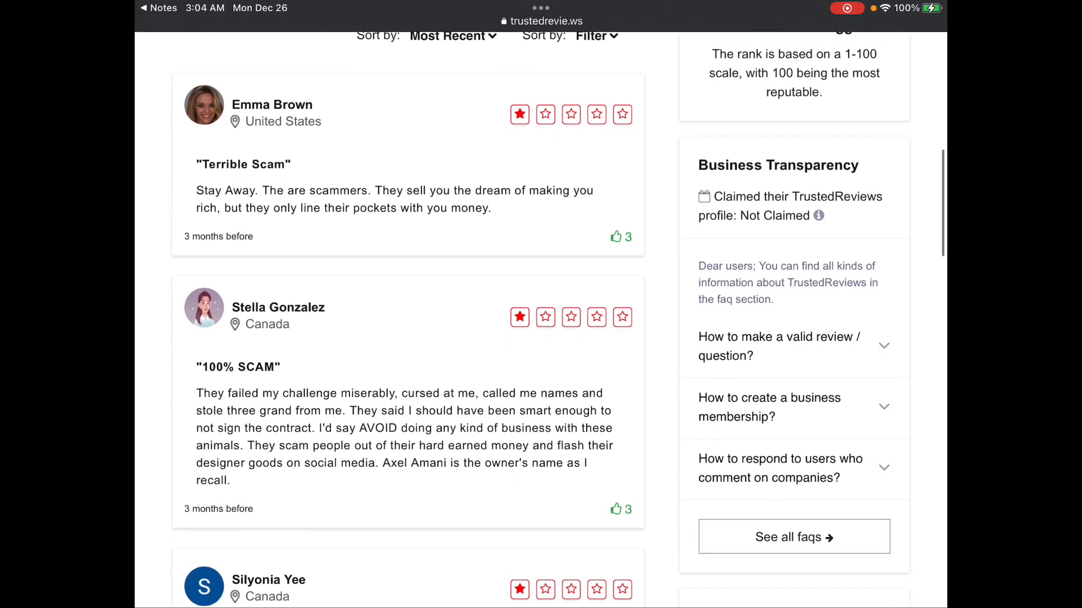
scroll(down, 3)
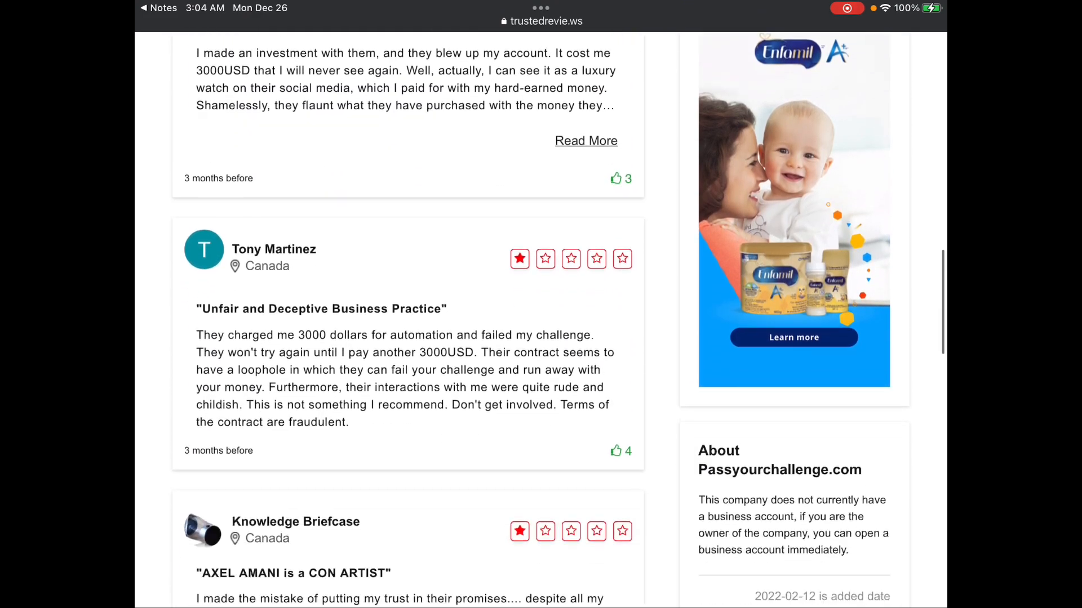
scroll(up, 3)
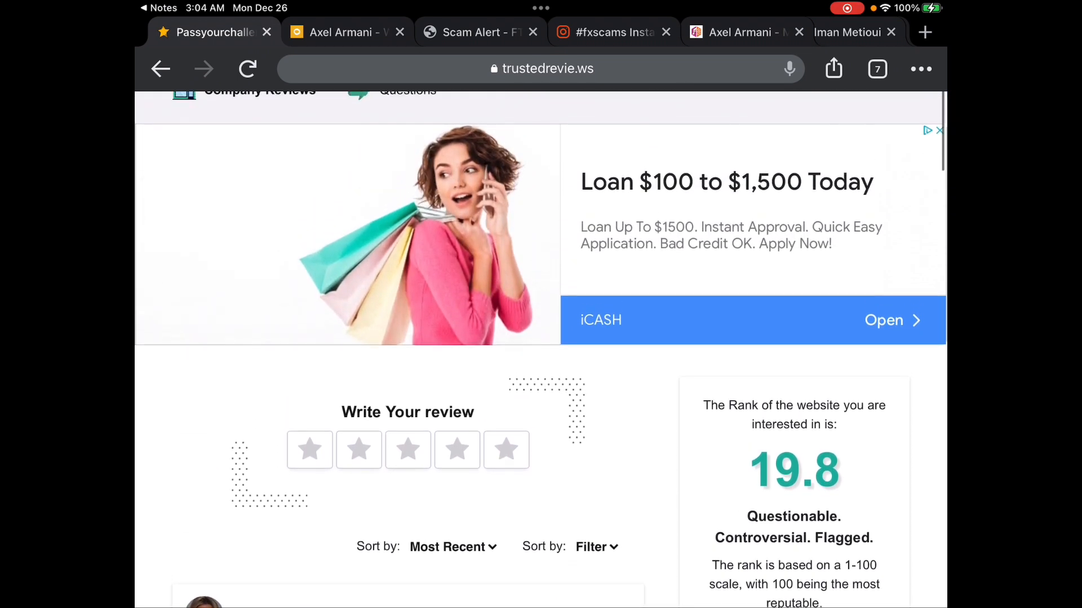
click(345, 32)
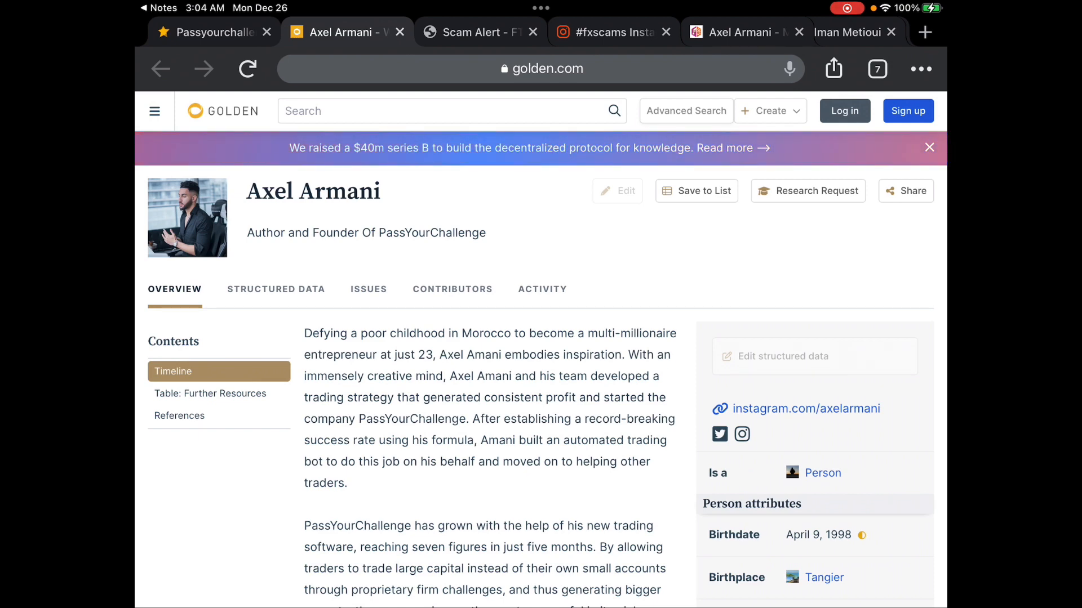
Step: Review his bio, birth and location details, timeline, and USA Today and Instagram references
scroll(down, 3)
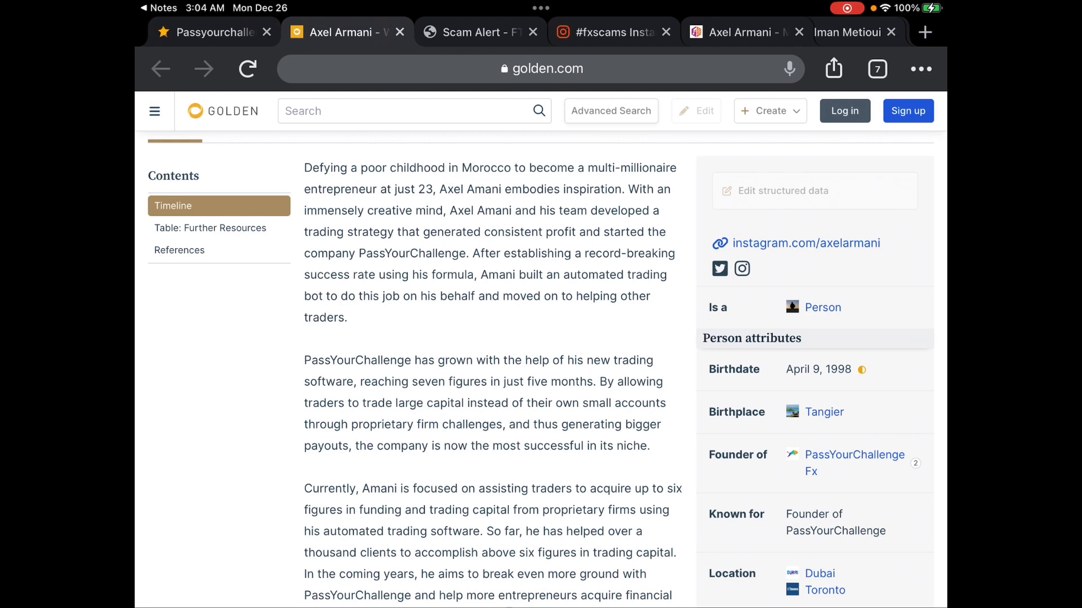
scroll(down, 3)
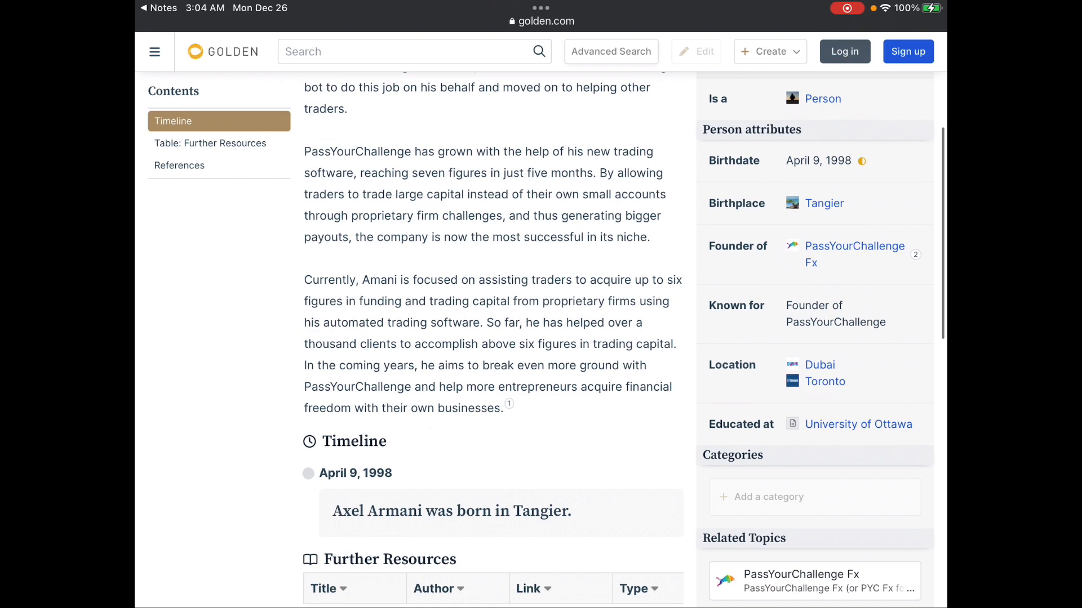
scroll(down, 3)
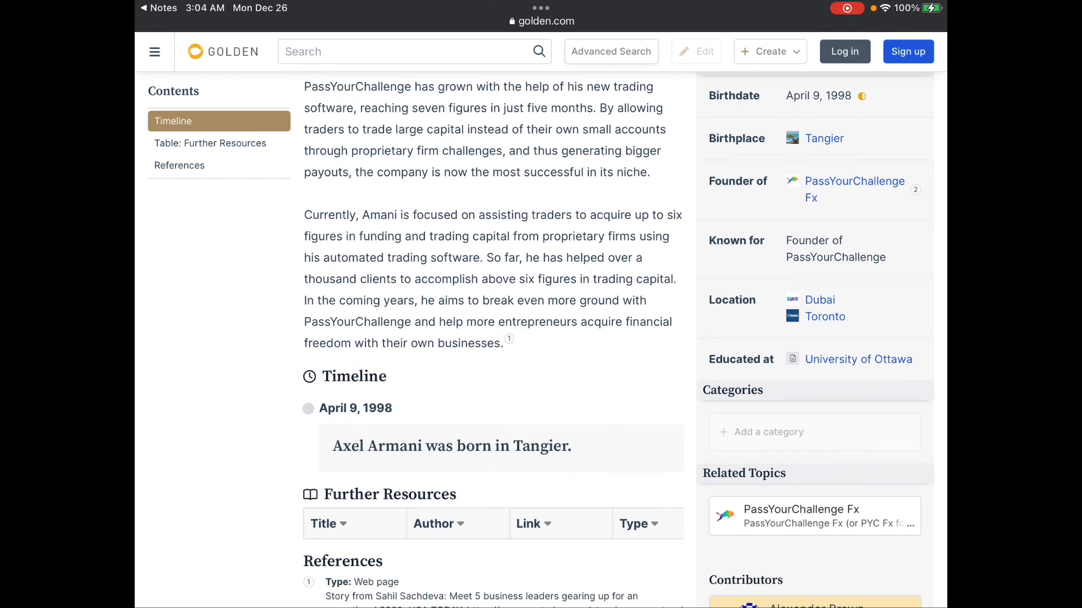
scroll(down, 3)
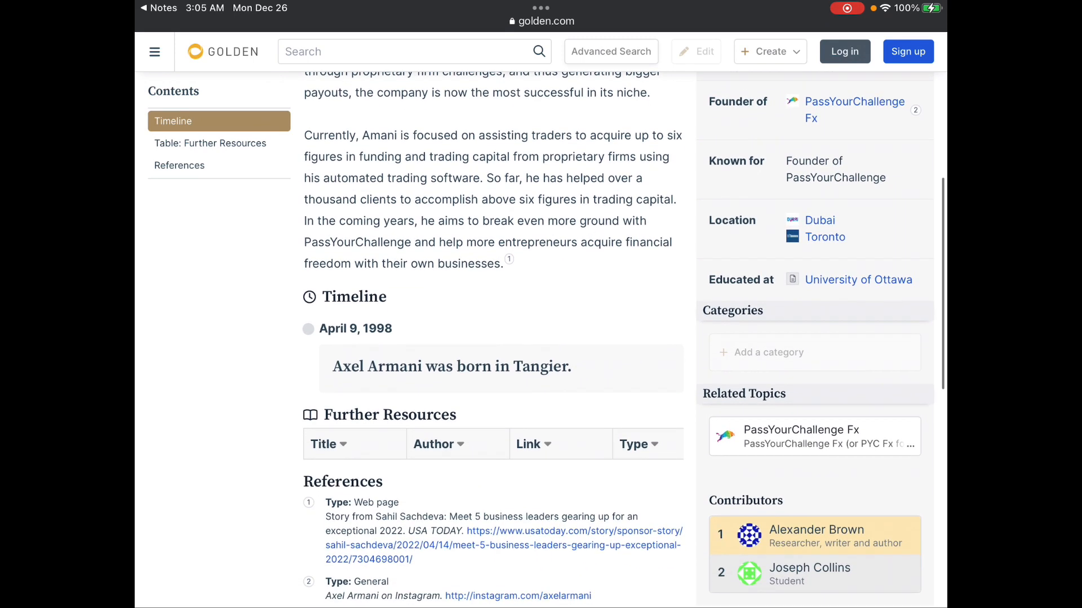
scroll(down, 3)
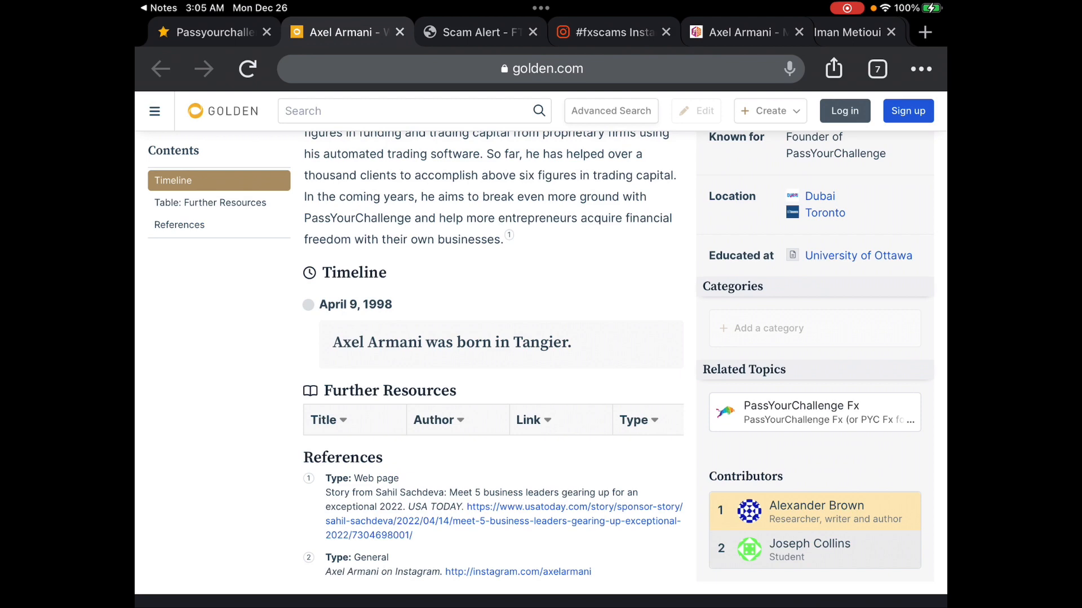
Step: Read FTMO's Scam Alert account management section on the blown $1,000 scam and fake social accounts
click(469, 32)
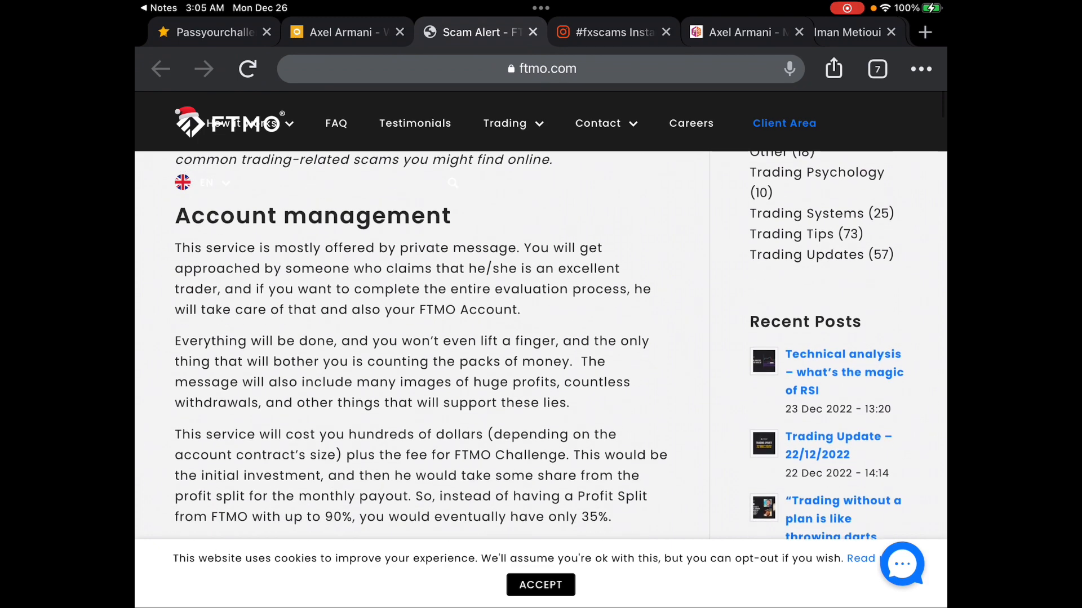
scroll(down, 3)
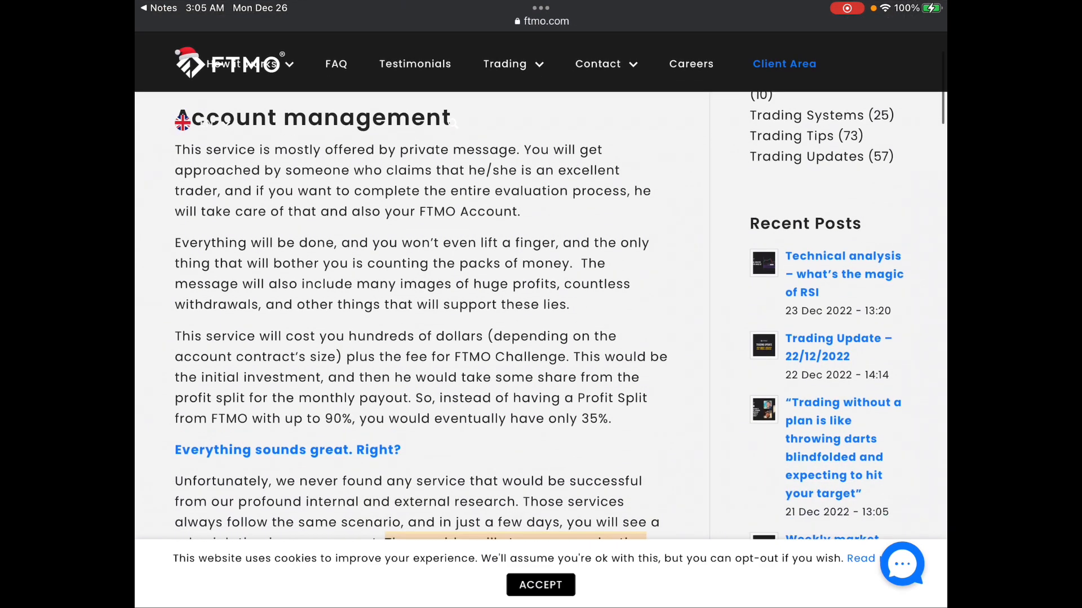
scroll(down, 3)
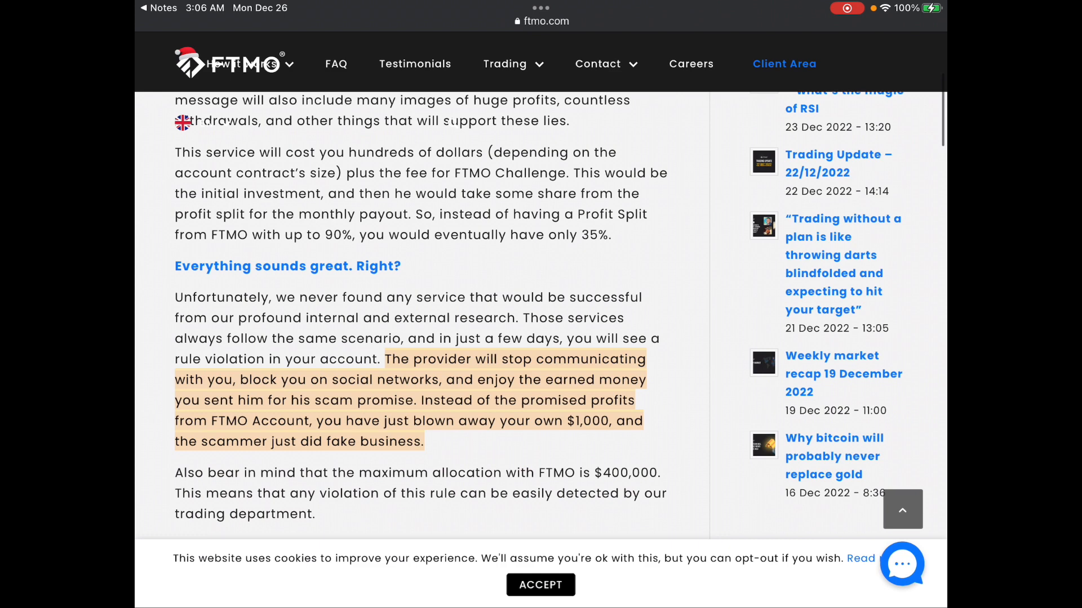
scroll(down, 3)
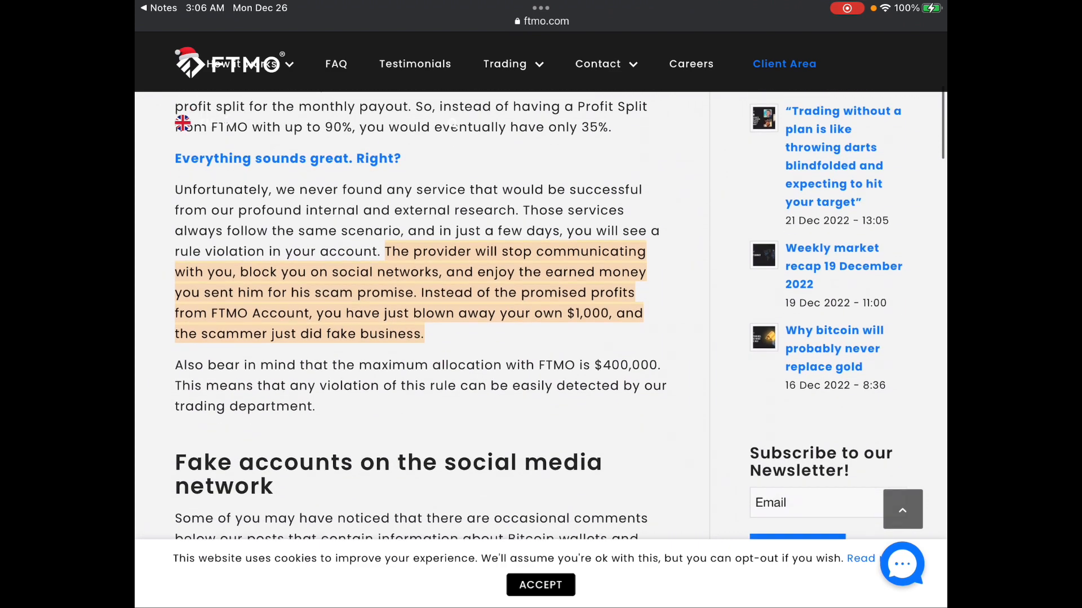
scroll(down, 3)
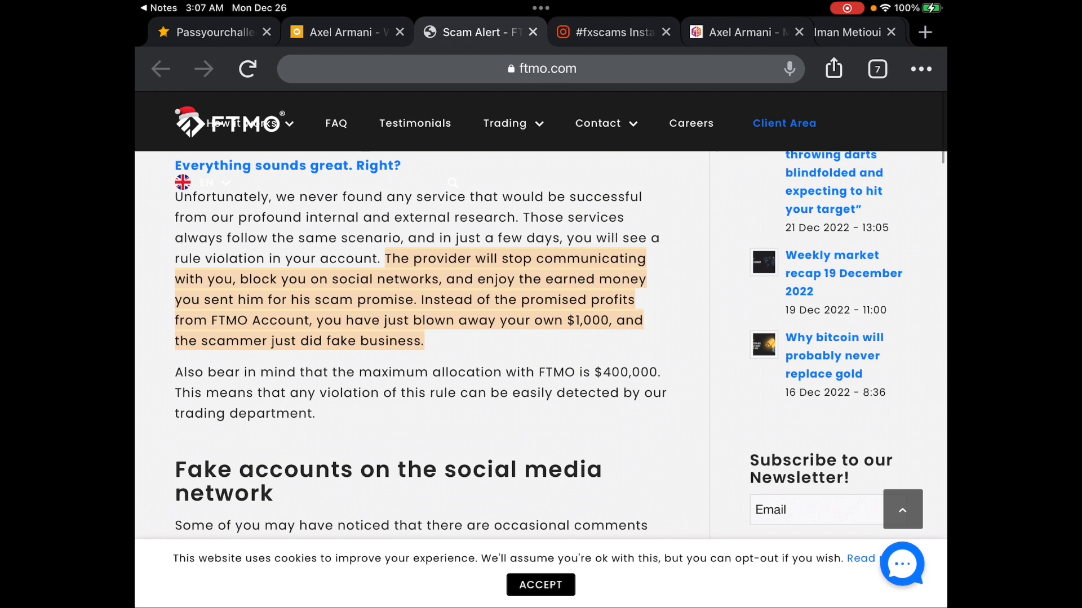
Step: View the Picuki #fxscams post labelling the PassYourChallenge Instagram account a scam with fake followers
click(609, 32)
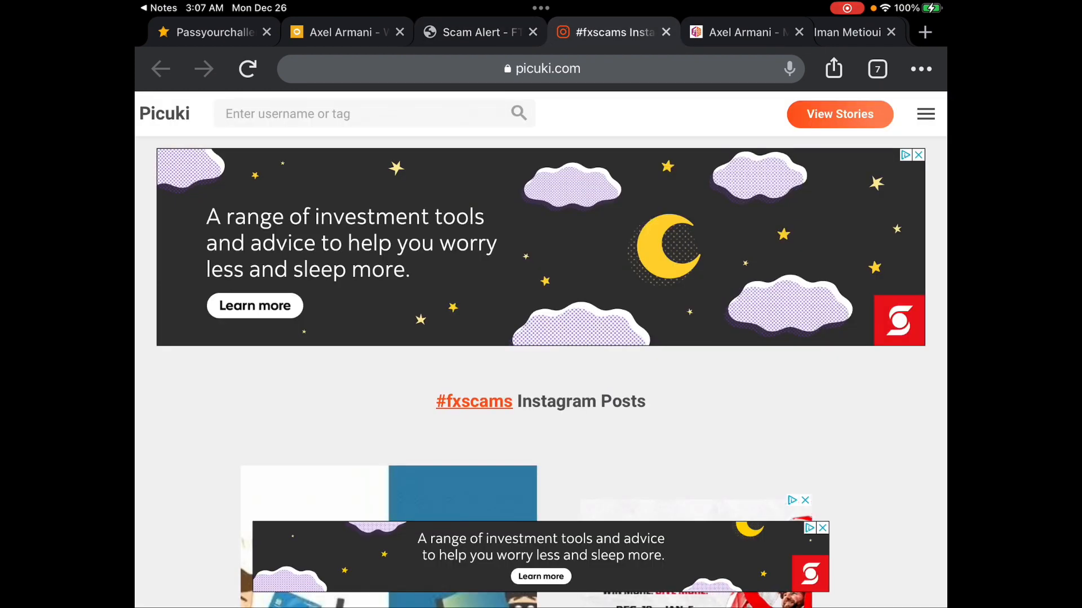
scroll(down, 3)
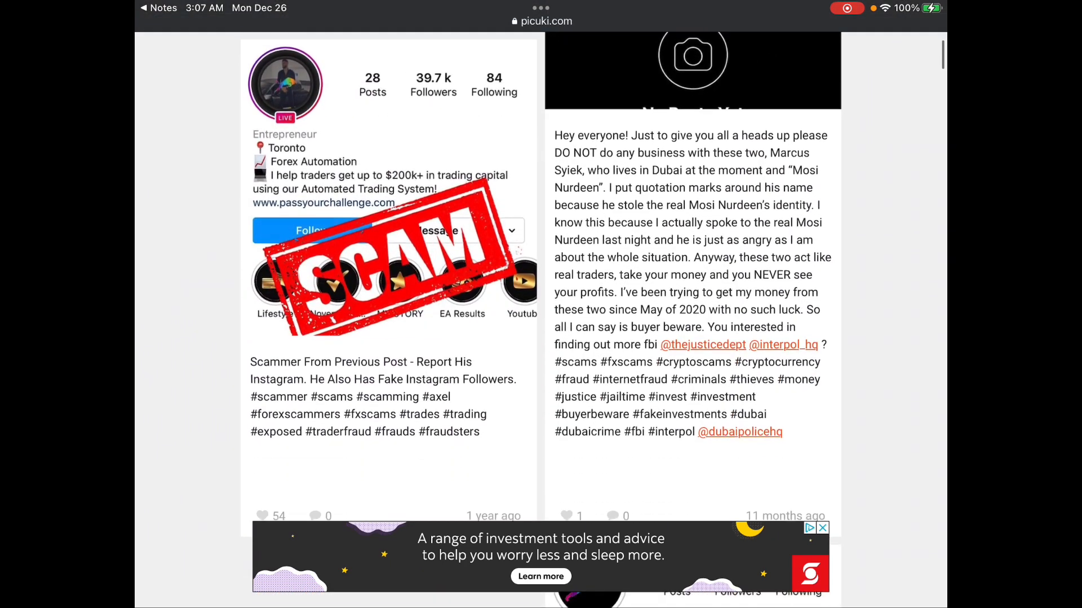
scroll(up, 3)
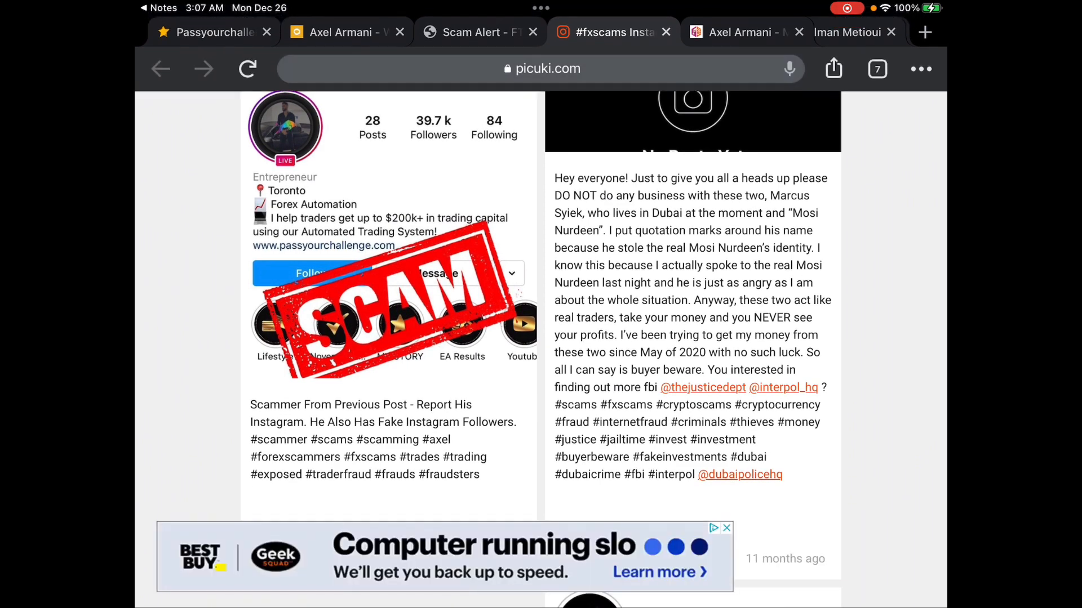
scroll(down, 3)
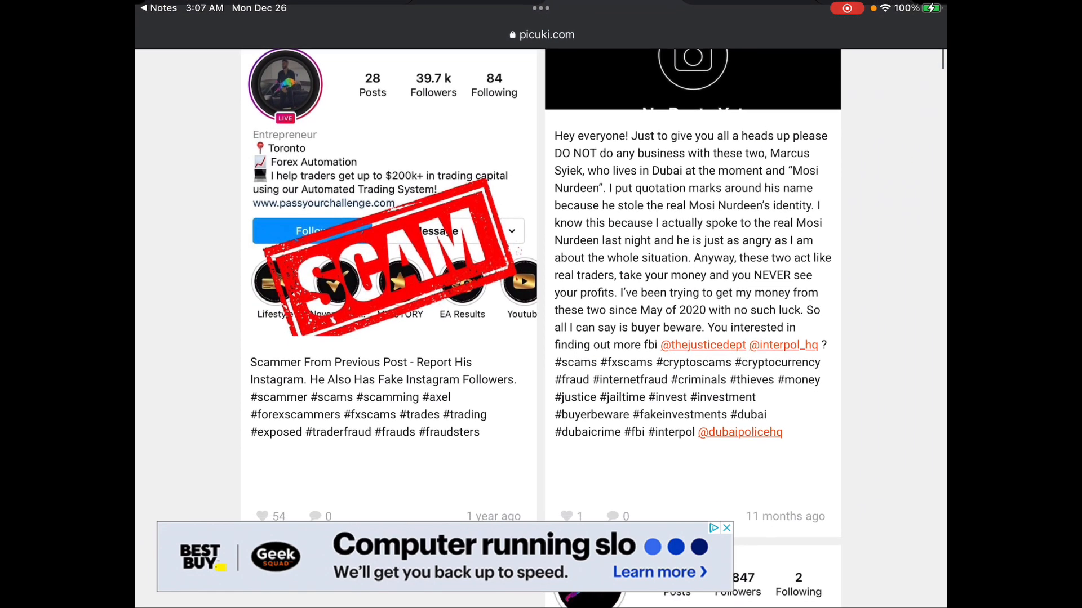
scroll(up, 3)
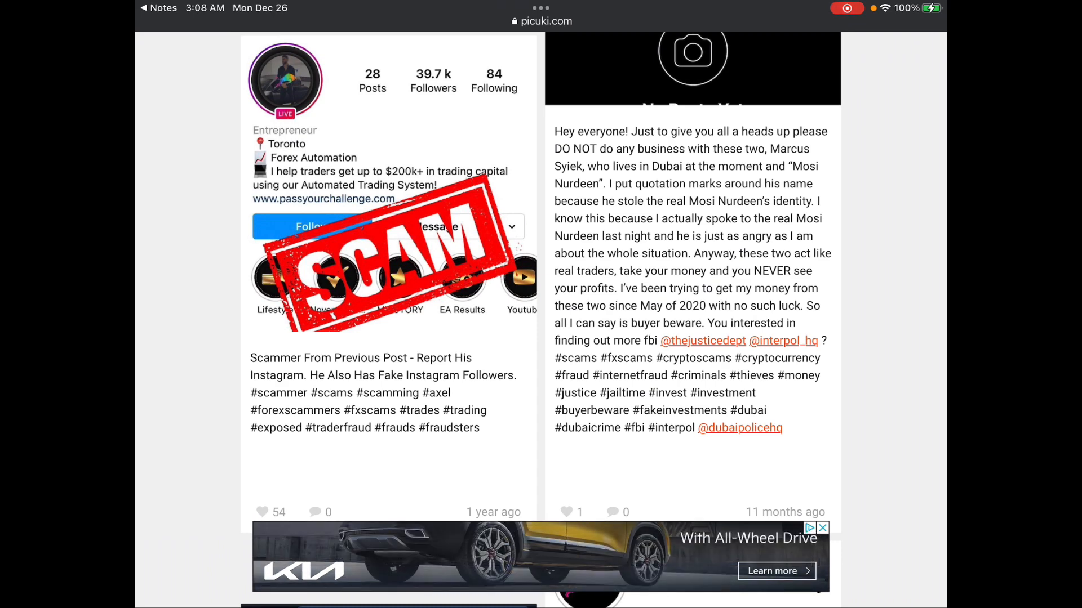
scroll(down, 3)
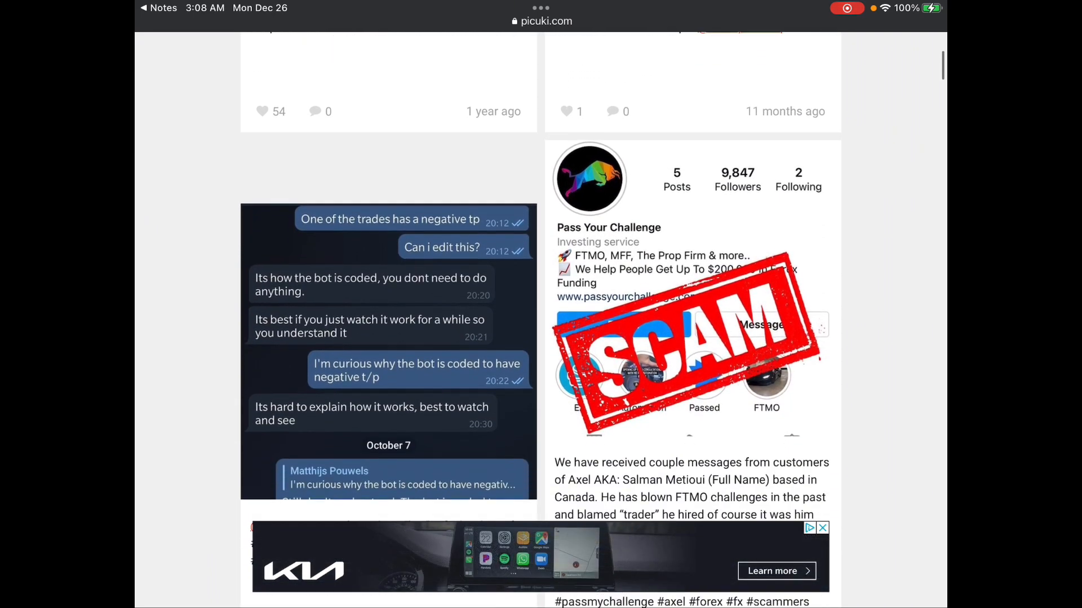
scroll(down, 3)
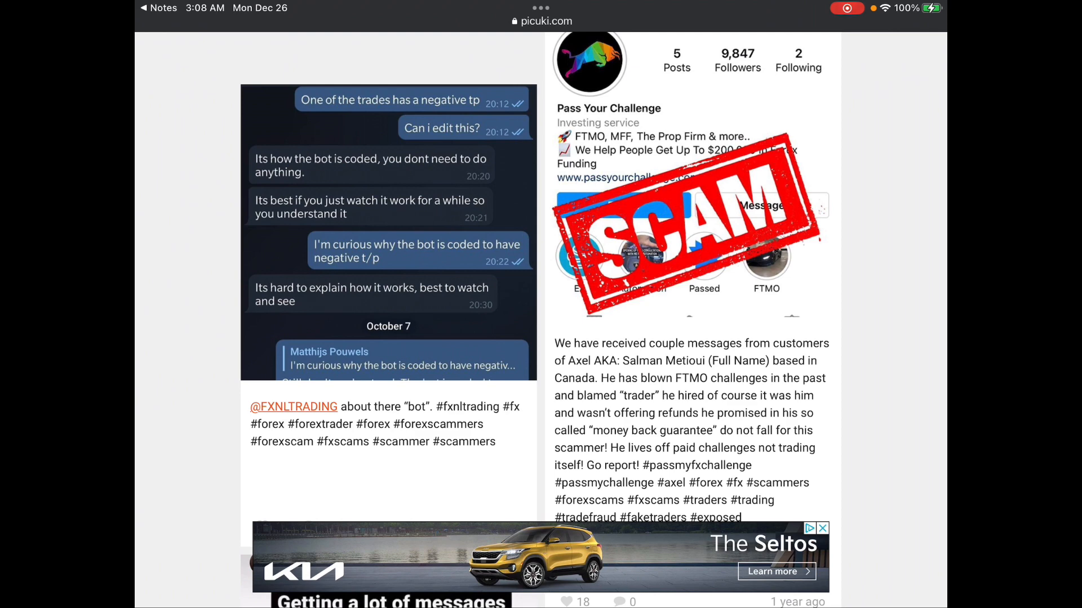
scroll(down, 3)
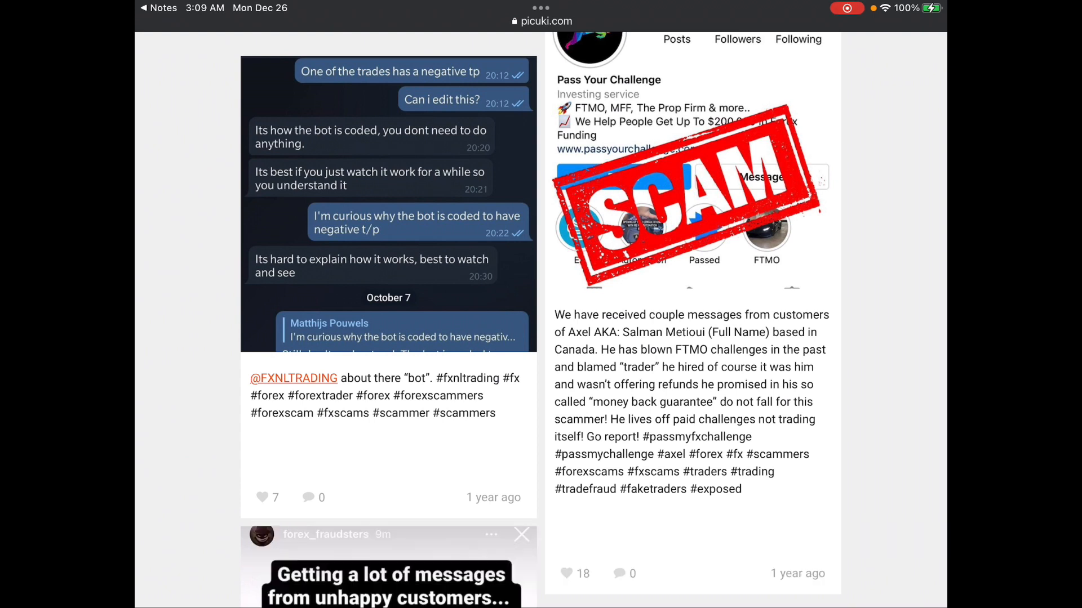
click(521, 534)
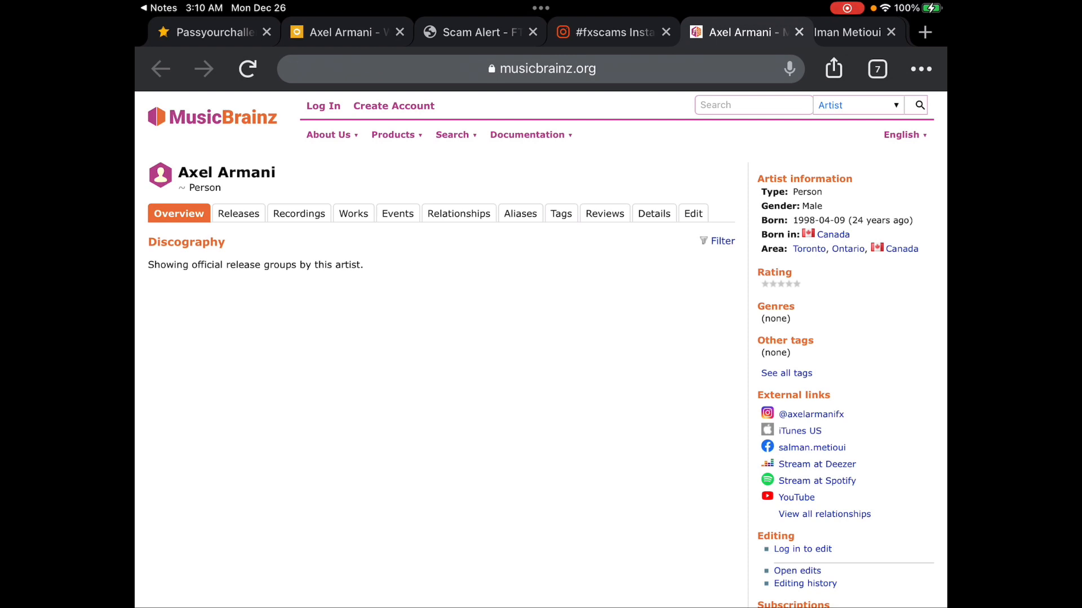
Step: Scroll the MusicBrainz Axel Armani artist page around its External links with the salman.metioui Facebook link
scroll(down, 3)
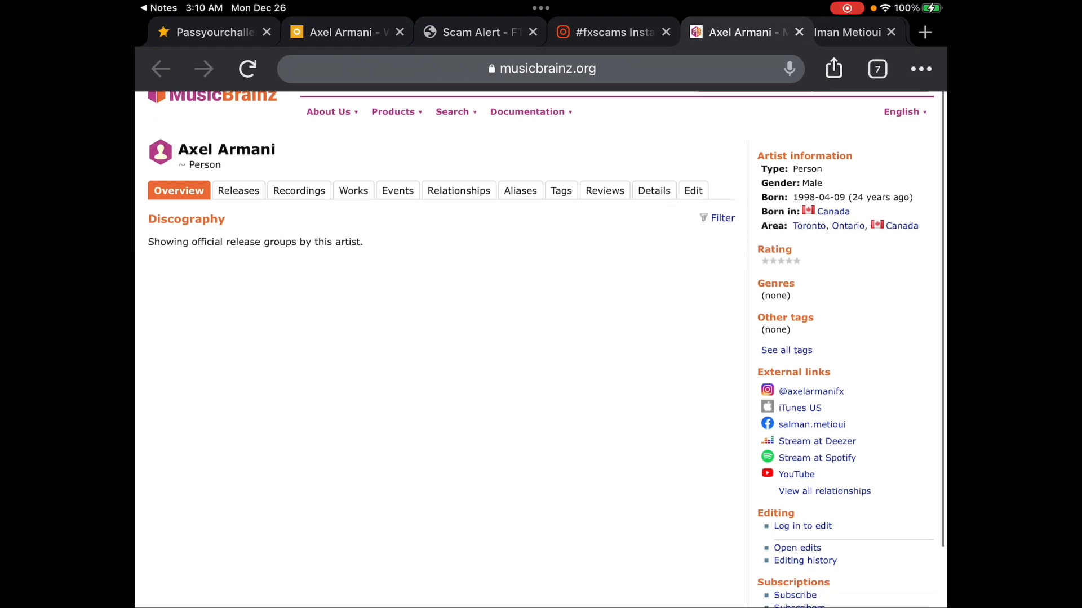
scroll(down, 3)
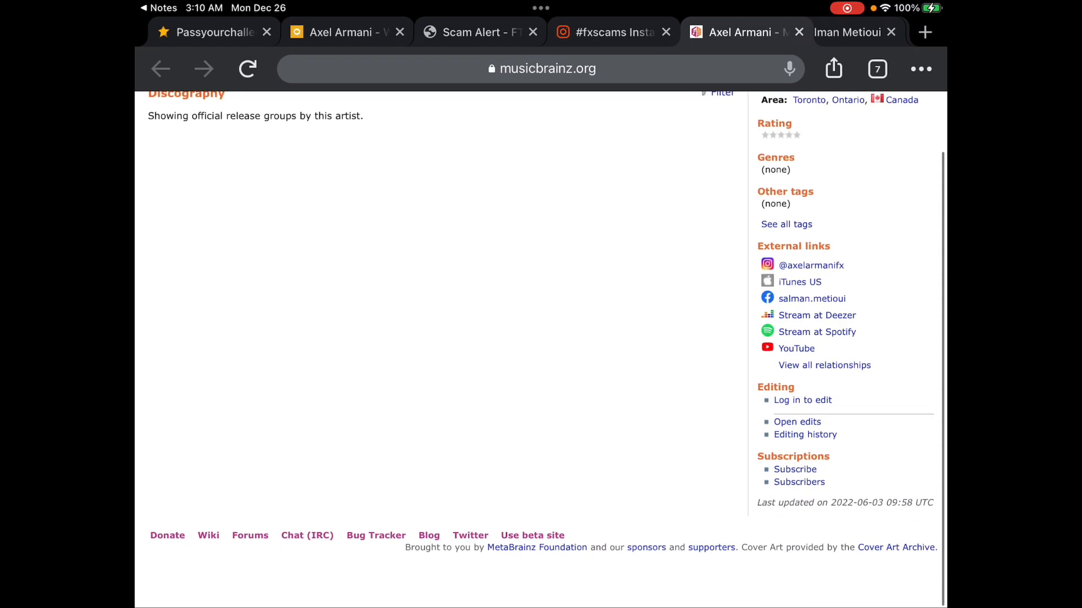
scroll(up, 3)
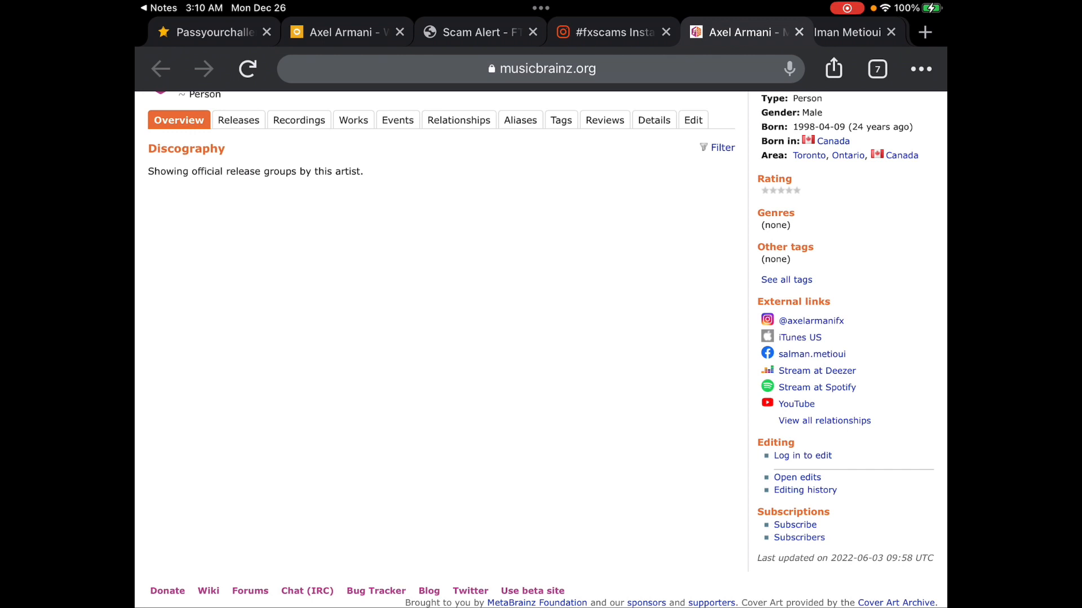
scroll(up, 3)
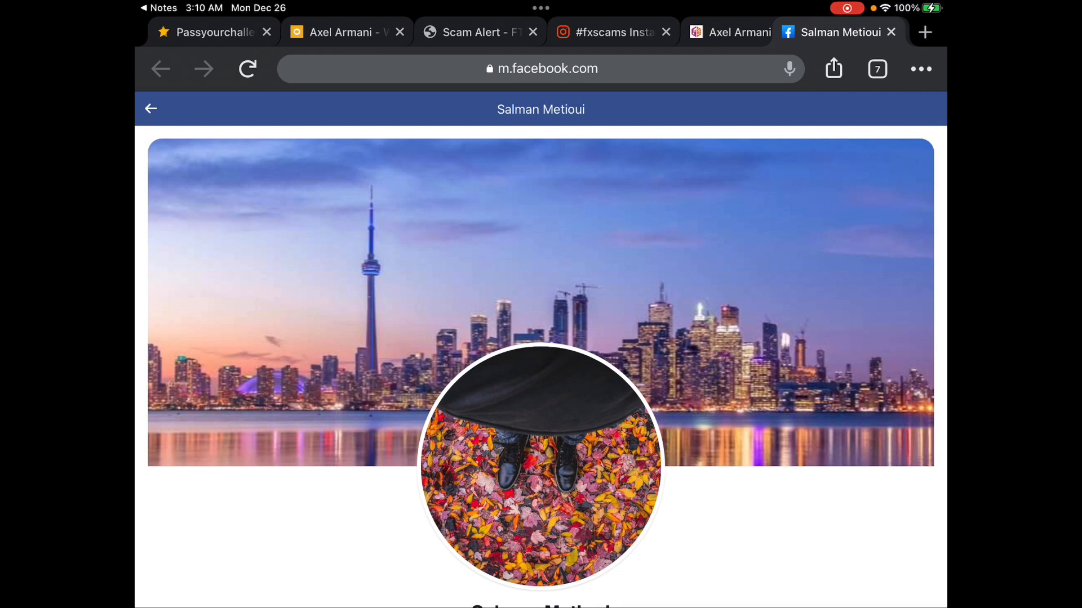
scroll(down, 3)
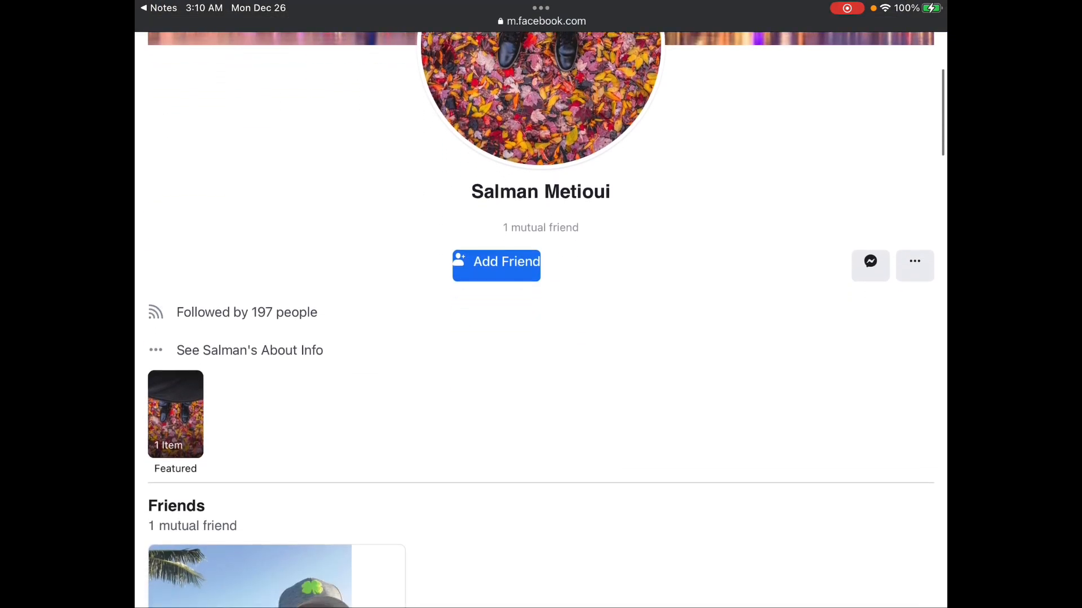
scroll(down, 3)
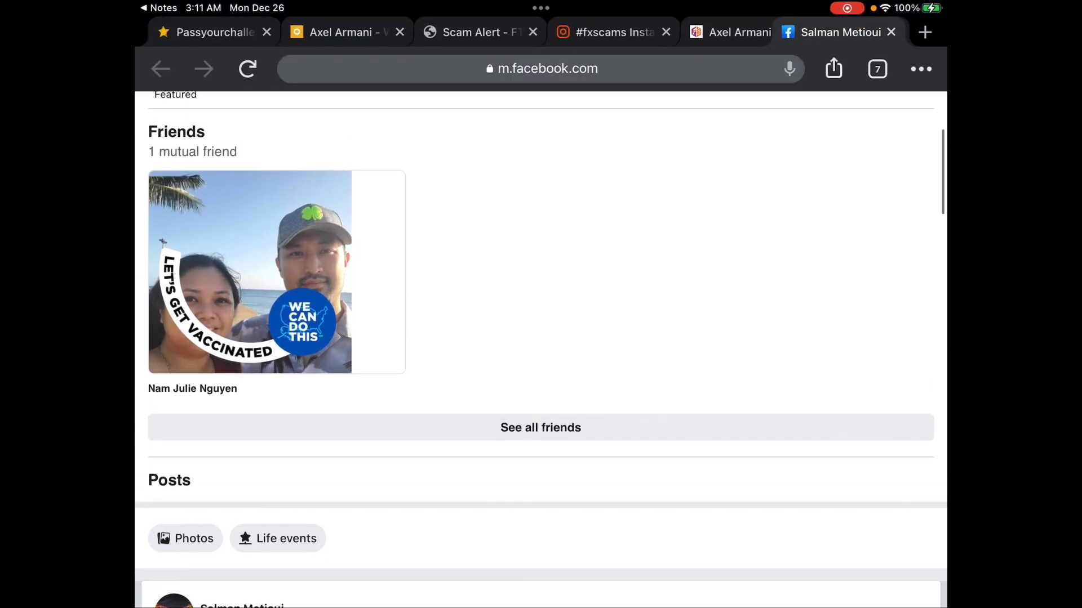
scroll(down, 3)
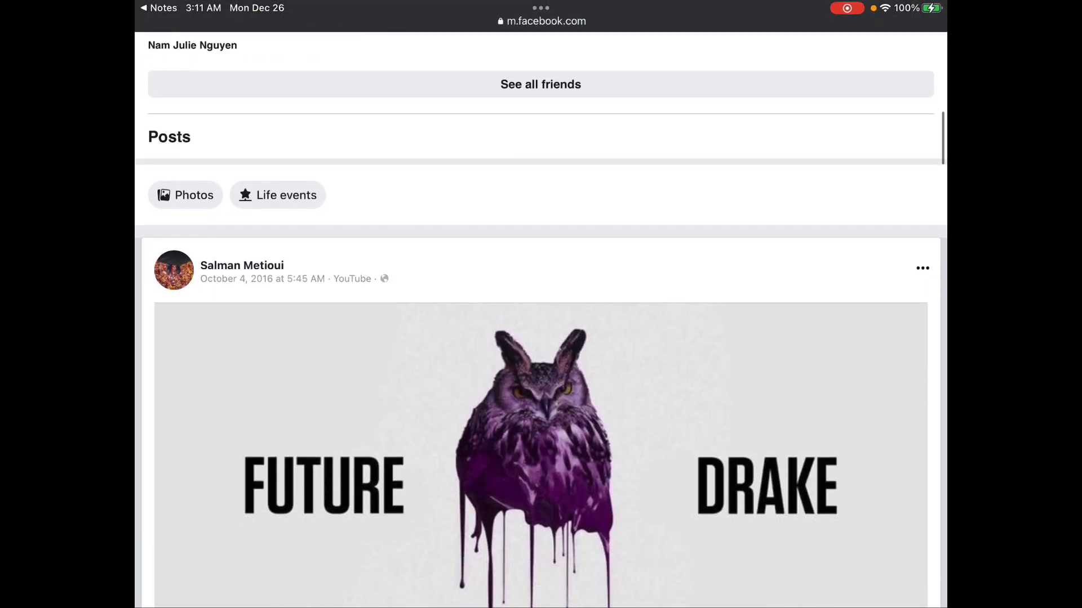
scroll(down, 3)
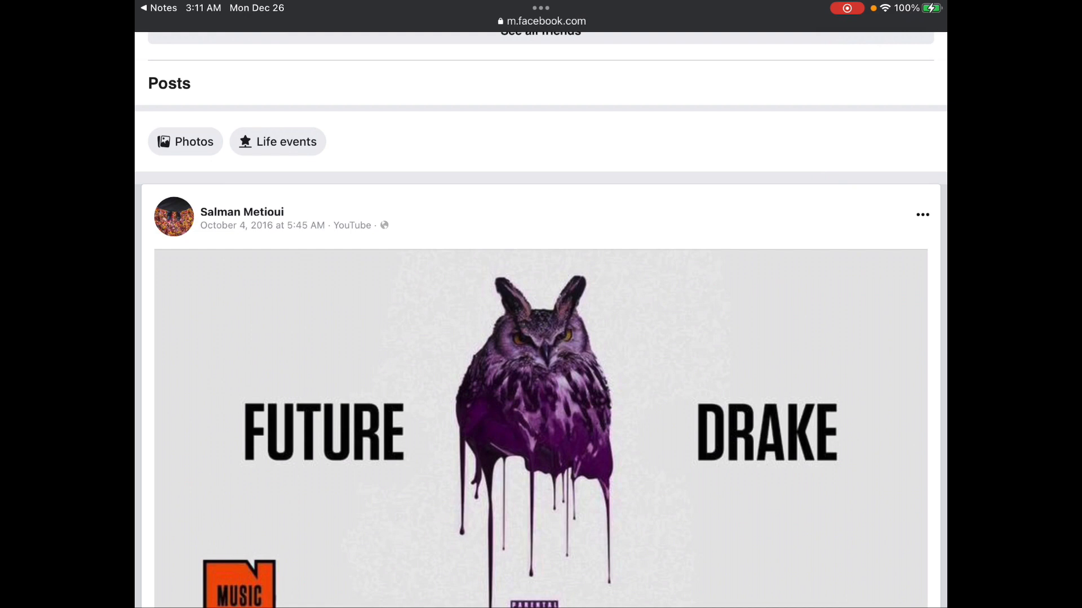
scroll(up, 3)
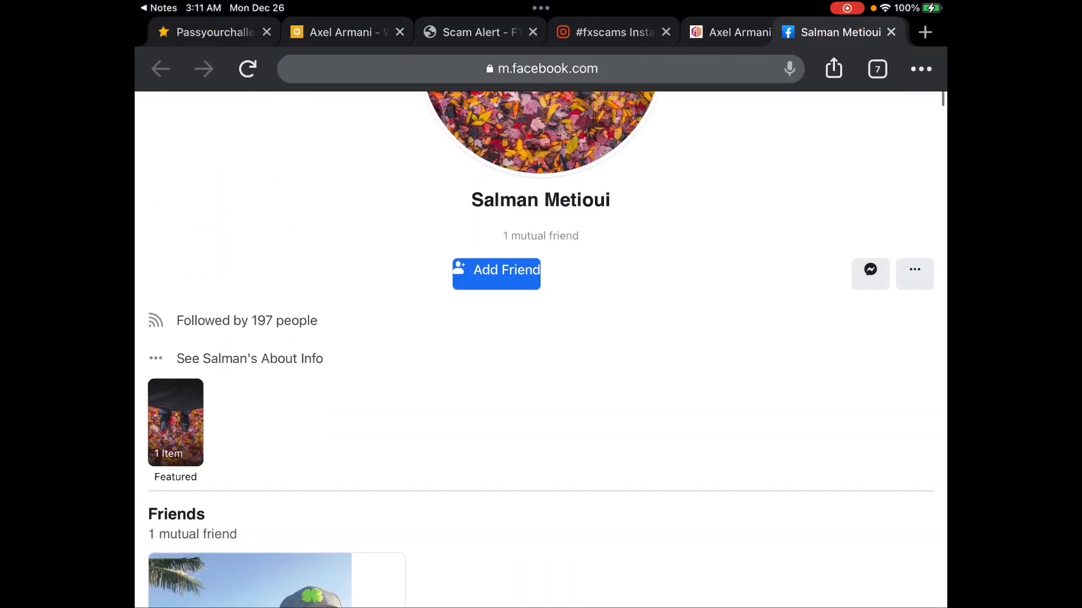
scroll(up, 3)
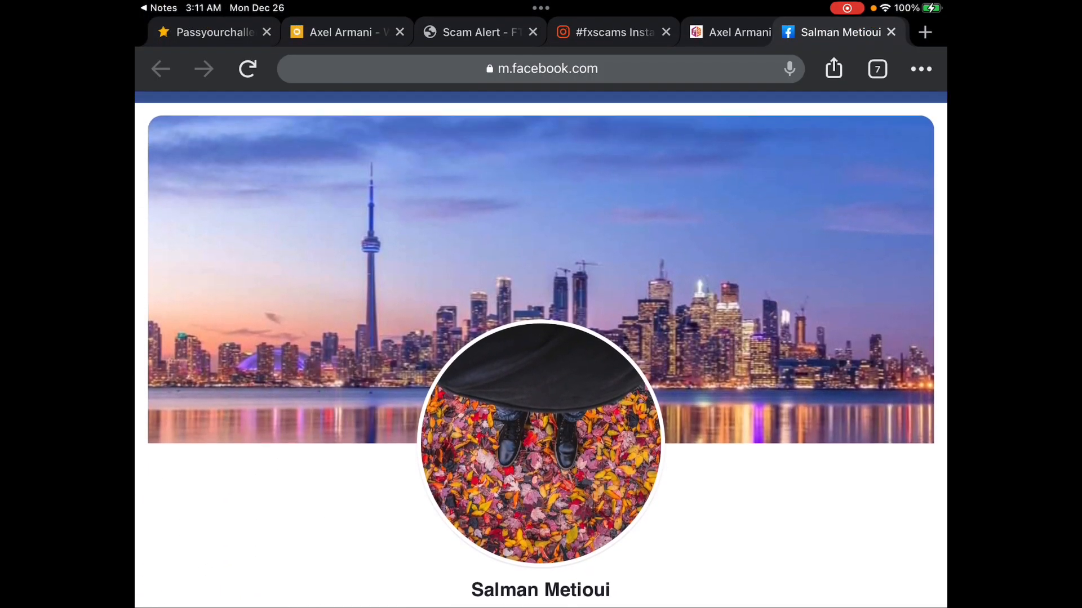
scroll(down, 3)
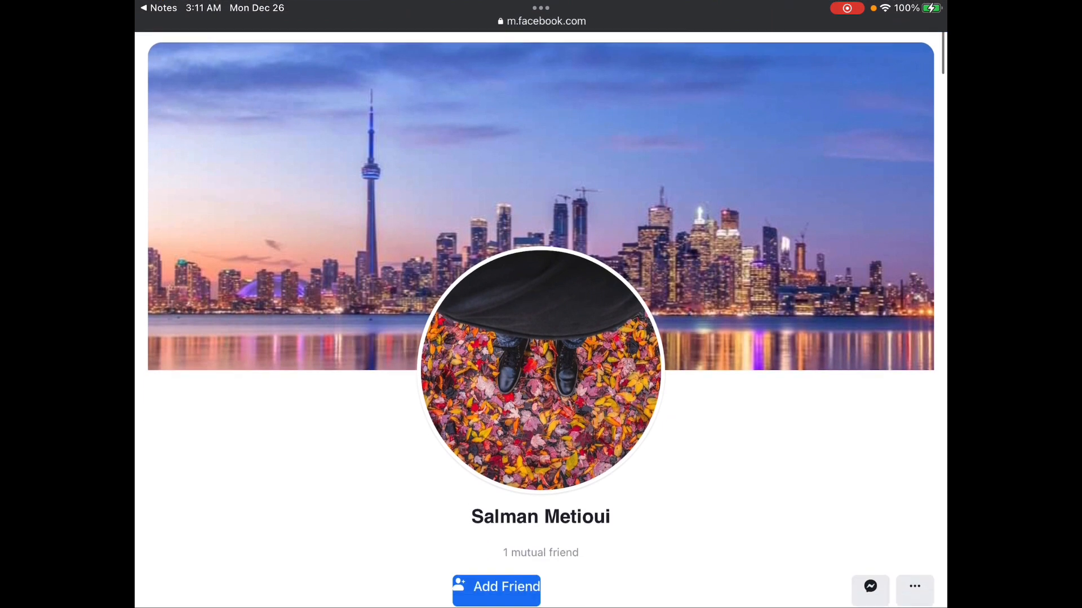
scroll(up, 3)
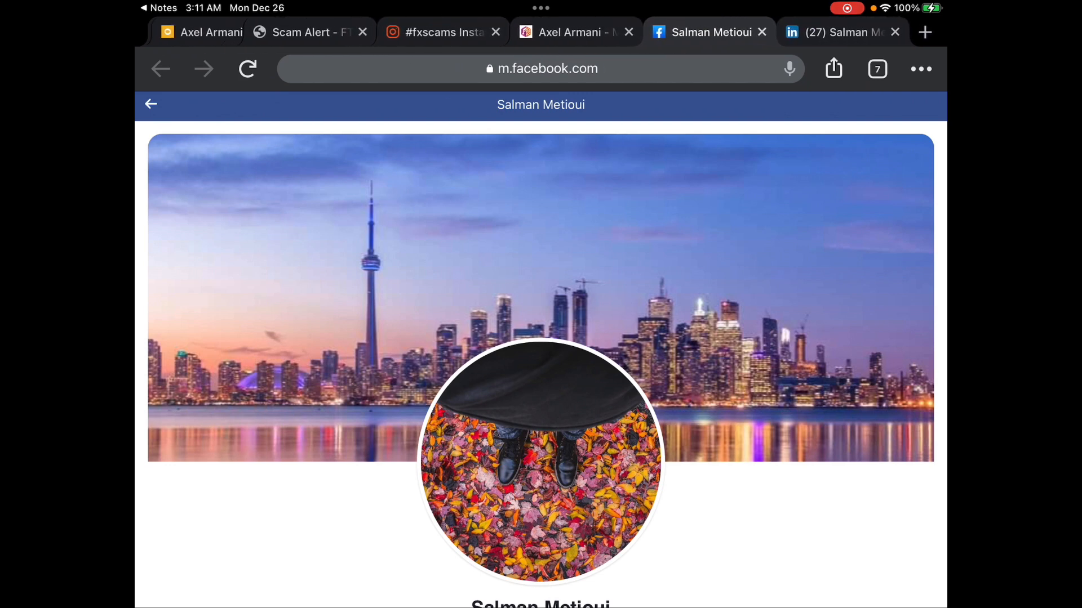
click(838, 32)
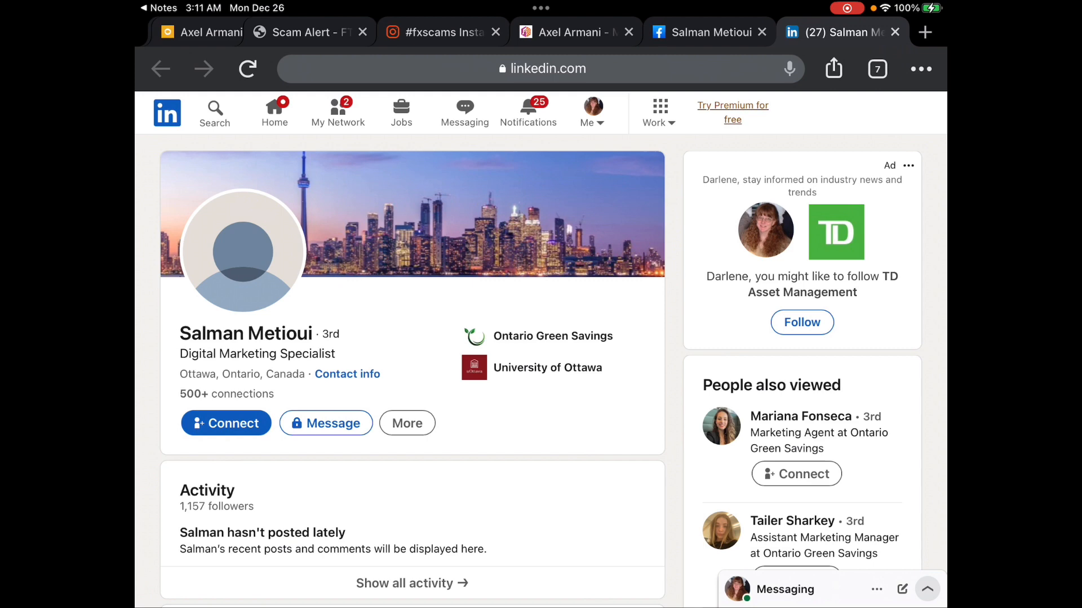
scroll(down, 3)
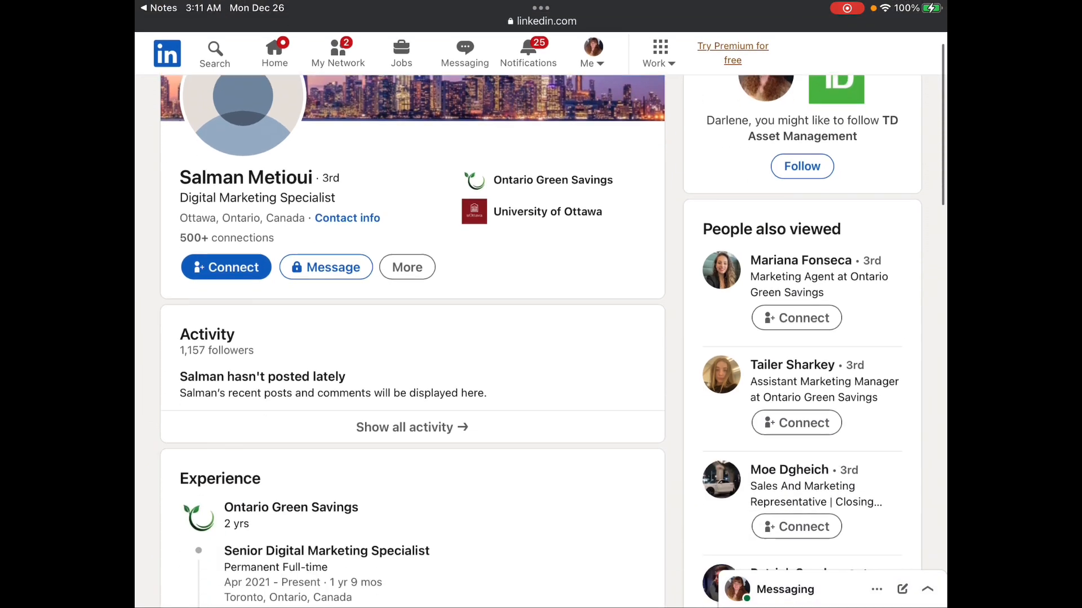
scroll(down, 3)
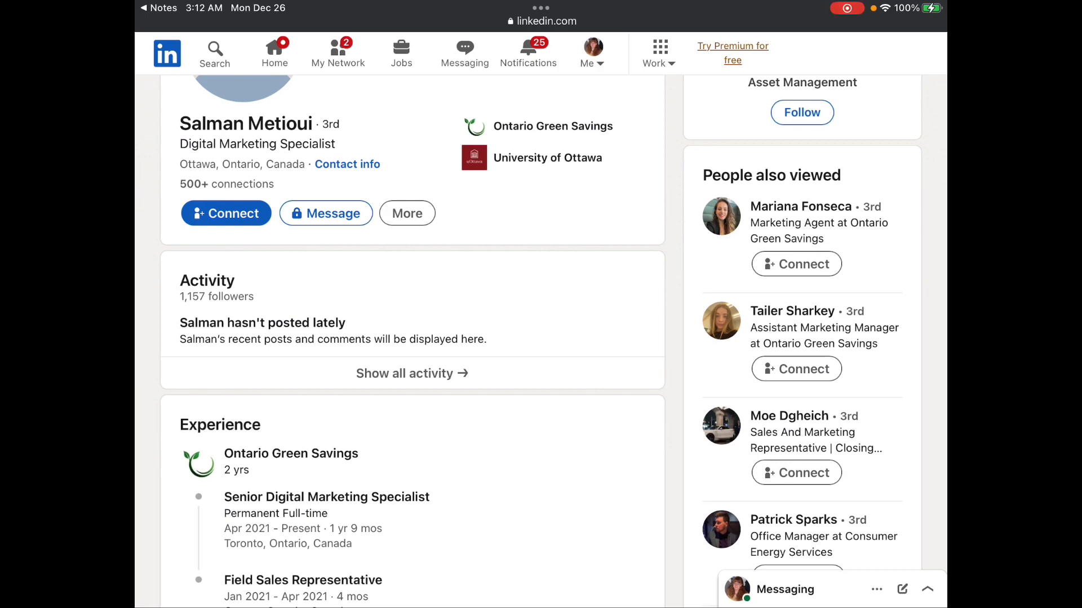
scroll(down, 3)
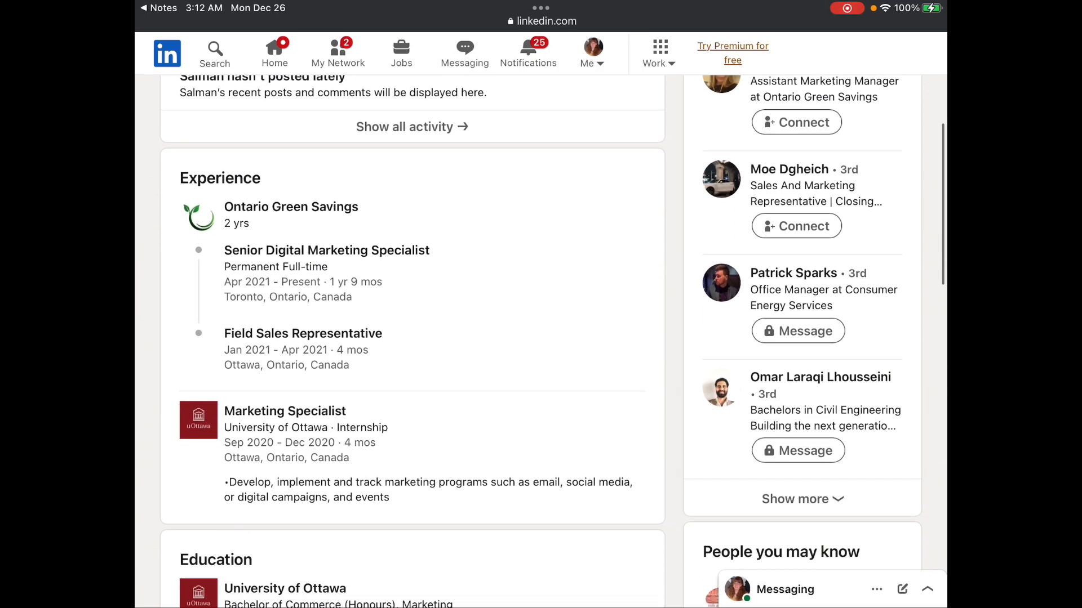
scroll(down, 3)
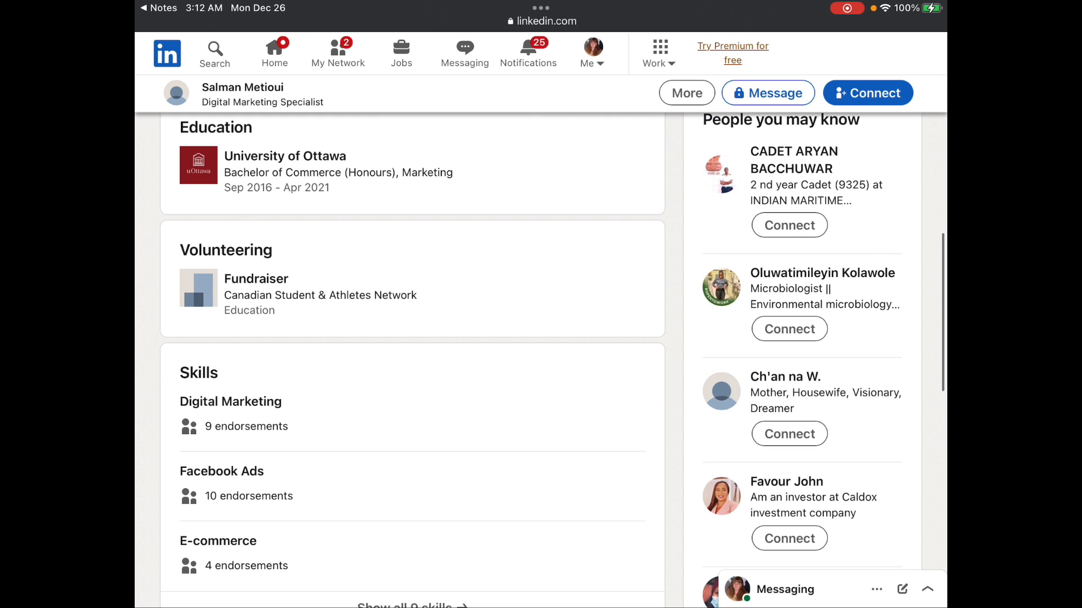
scroll(down, 3)
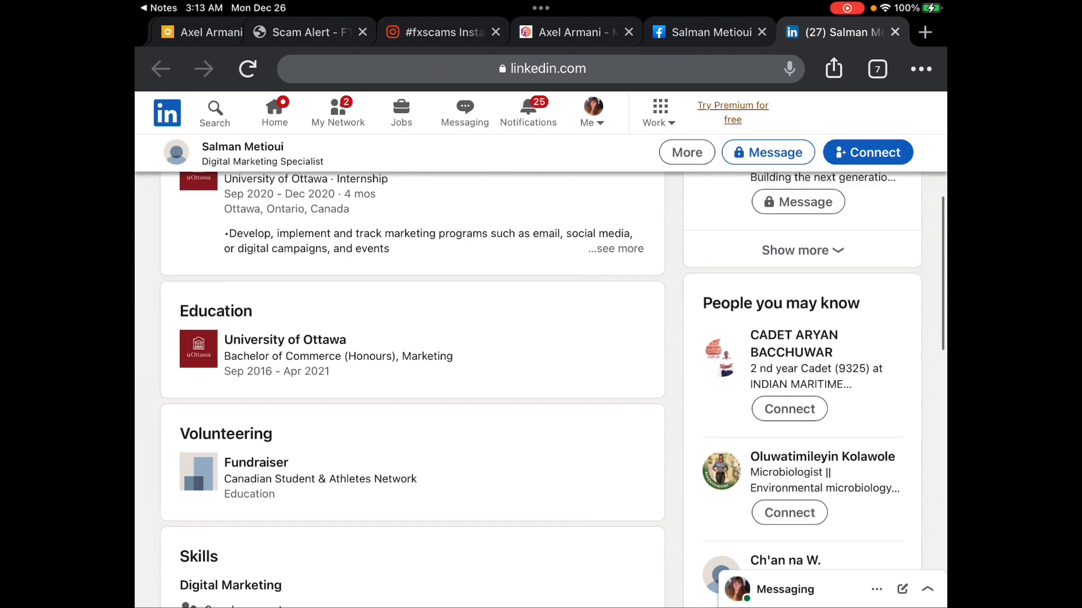
scroll(down, 3)
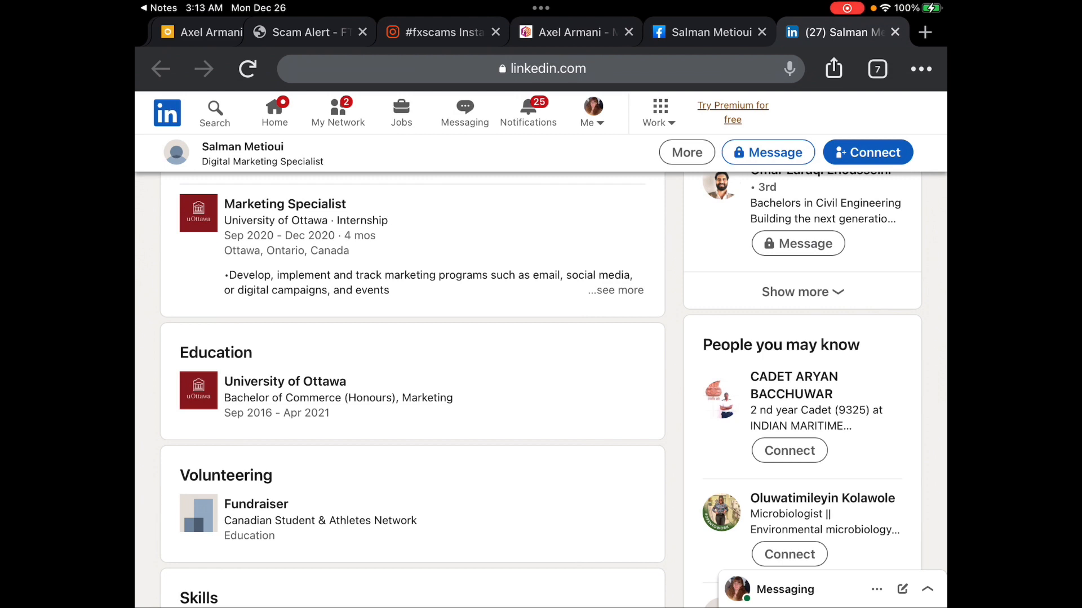
Step: Expand the University of Ottawa Marketing Specialist internship duties and return to the activity and experience sections
click(613, 291)
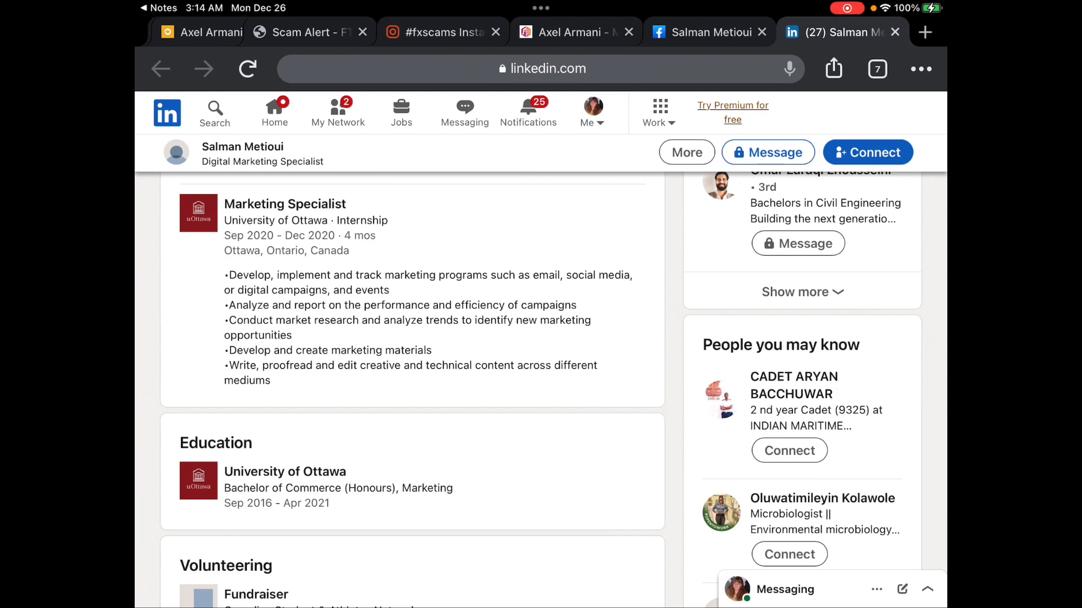
scroll(up, 3)
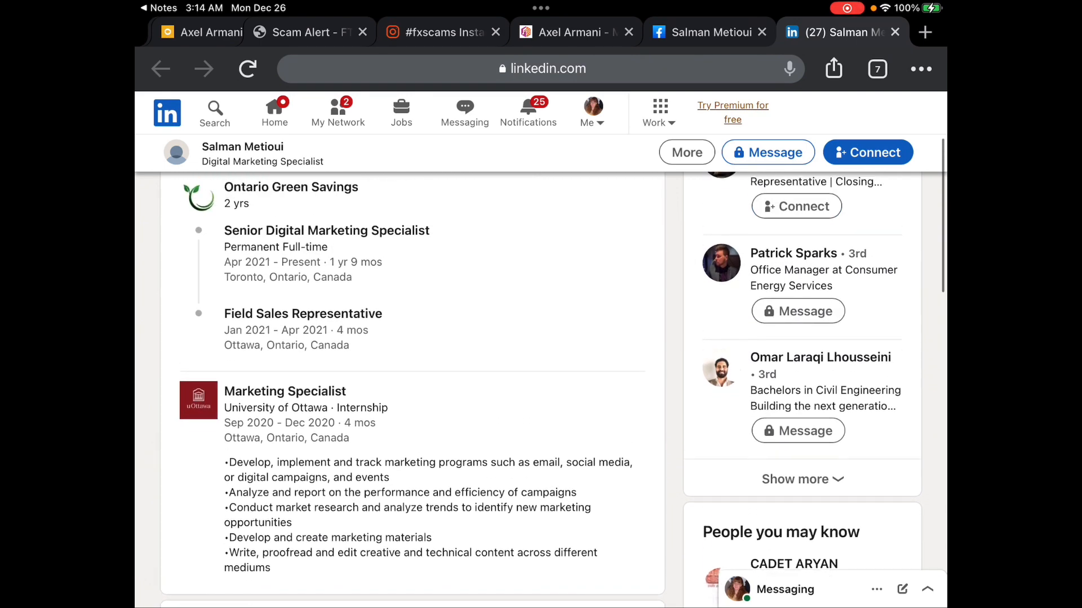
scroll(up, 3)
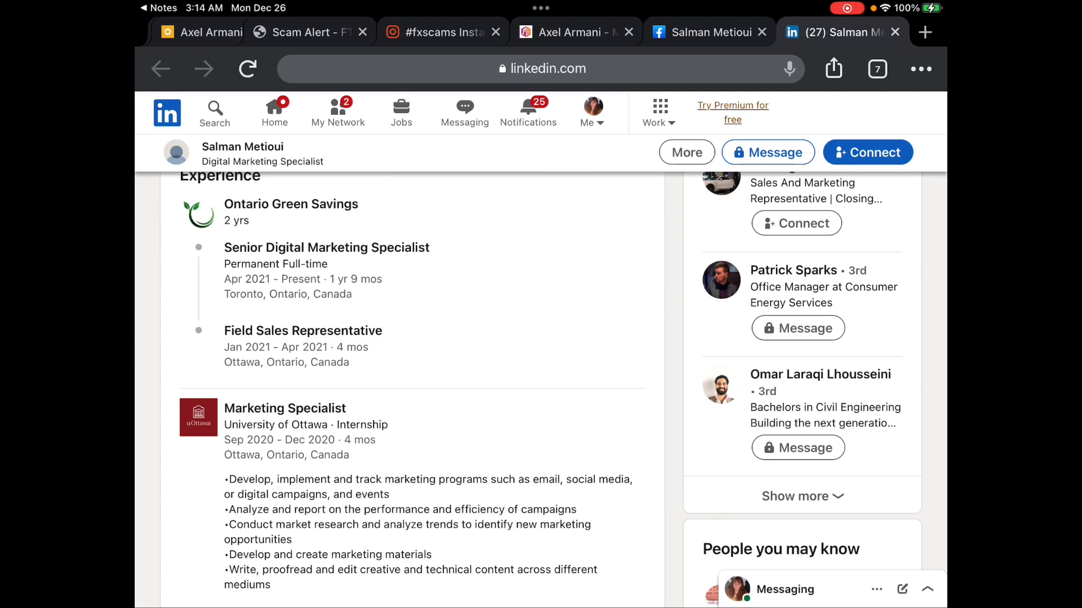
scroll(down, 3)
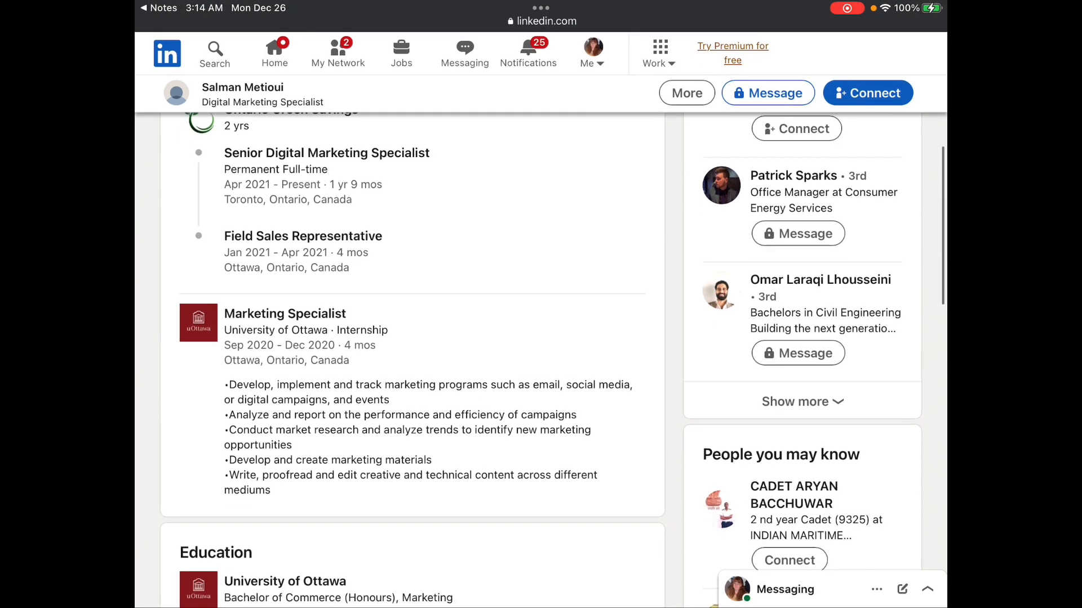
scroll(down, 3)
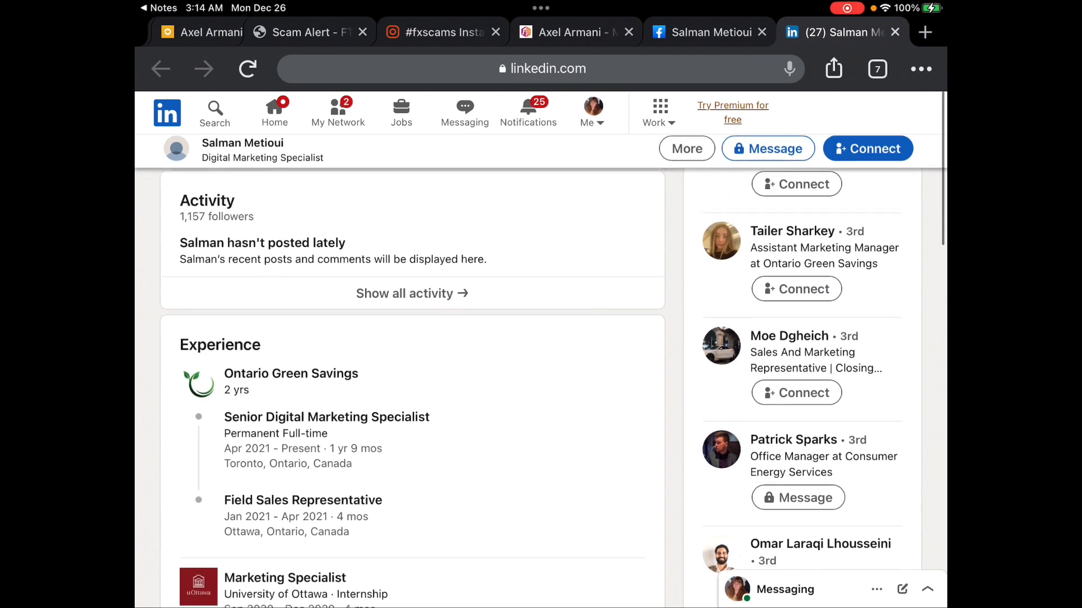
scroll(up, 3)
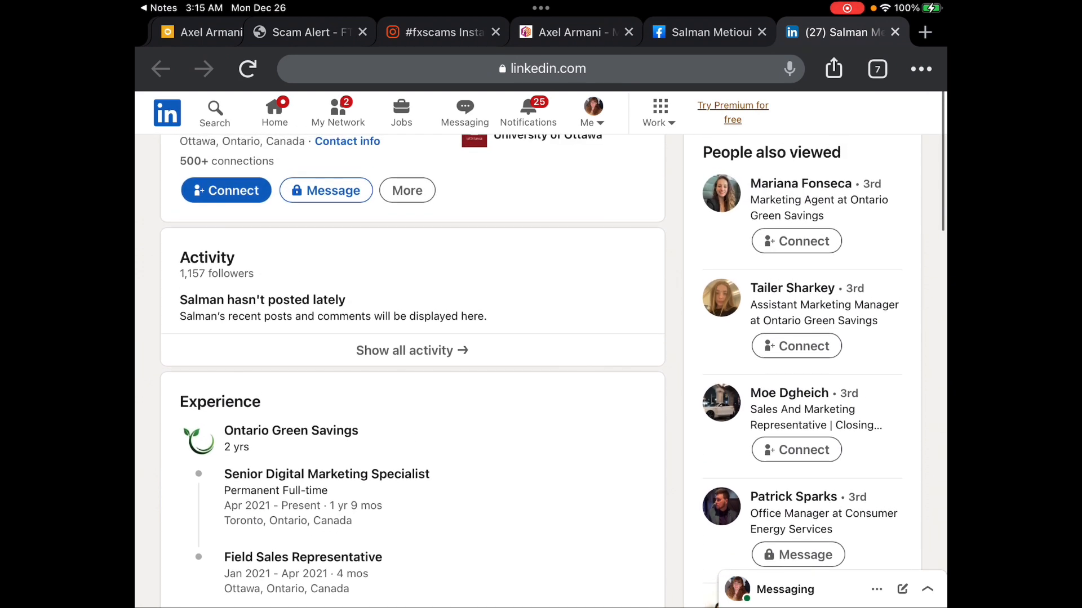